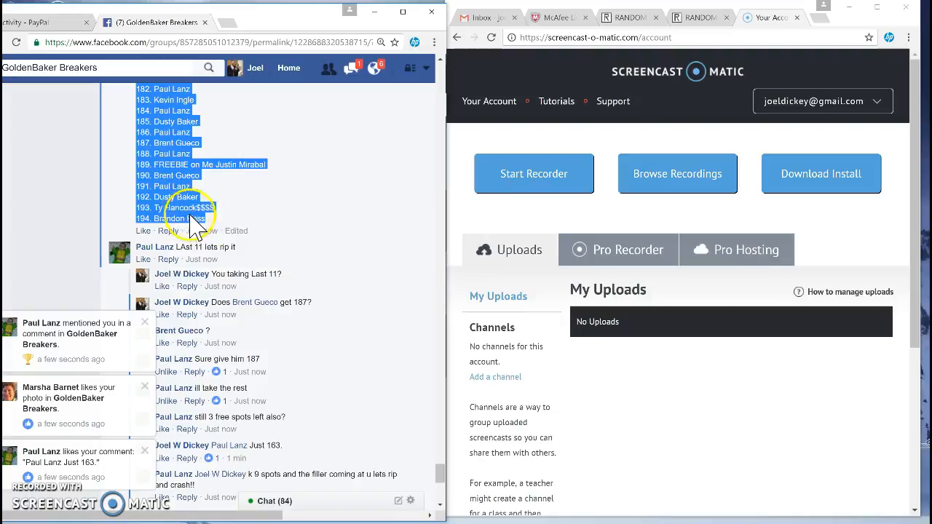
Step: Post the comment 'LIVe' in the break thread and check the taskbar clock
{"action": "scroll", "scroll_direction": "down", "scroll_amount": 3}
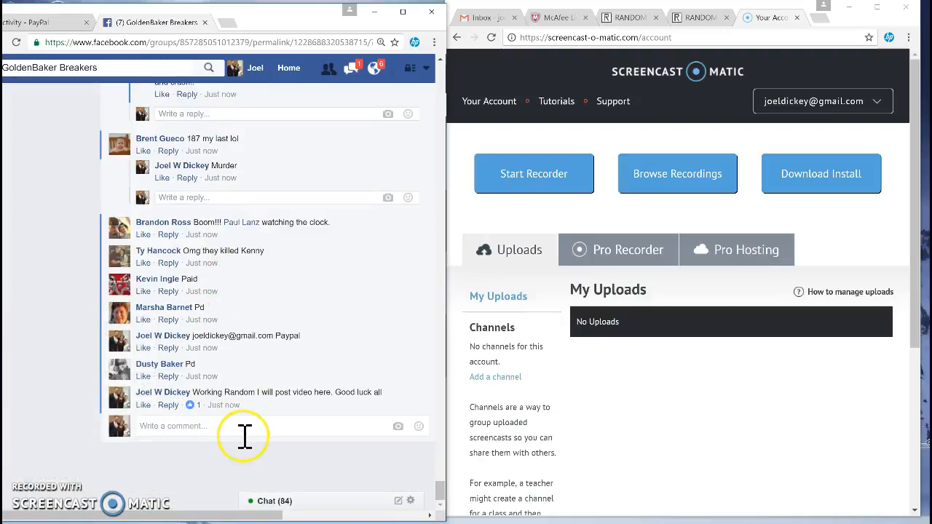
{"action": "type", "text": "LIVe"}
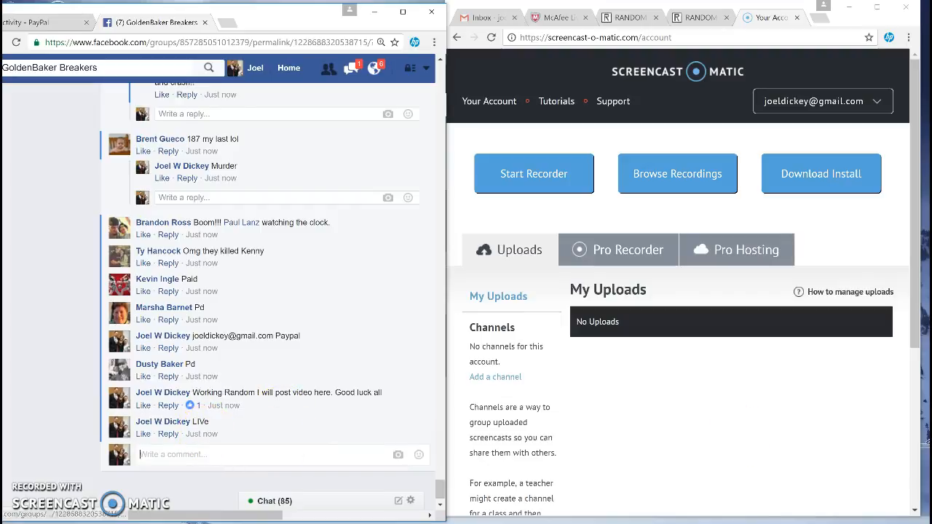
{"action": "mouse_move", "coordinate": [885, 426]}
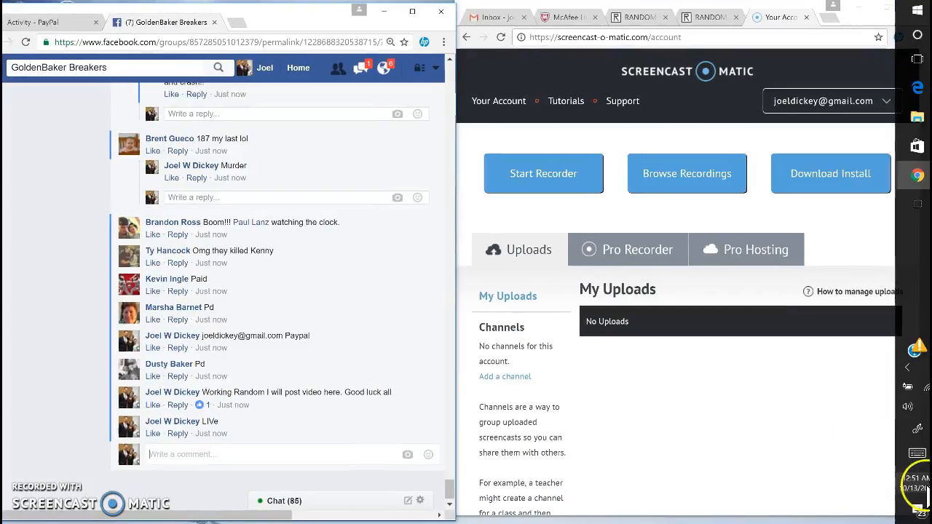
{"action": "left_click", "coordinate": [910, 505]}
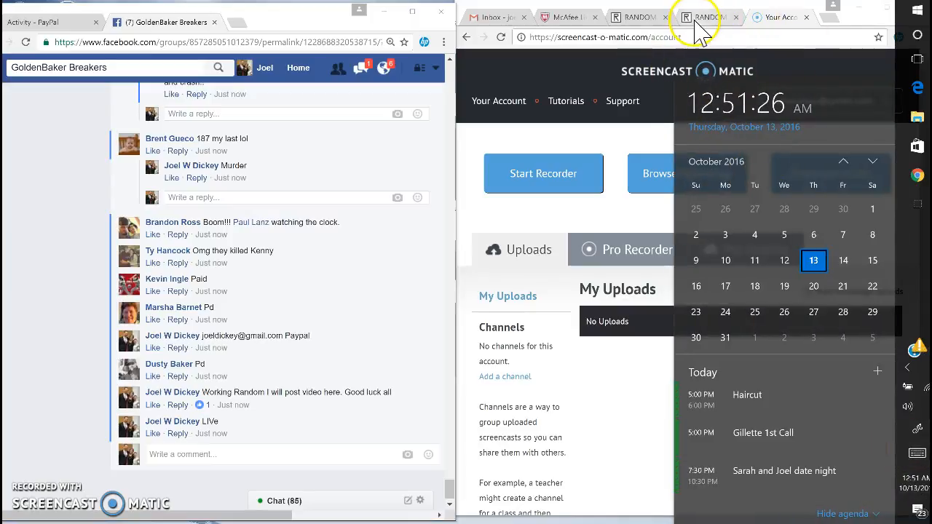
Step: Paste the 194 numbered participant spots into the List Randomizer item box
{"action": "left_click", "coordinate": [703, 17]}
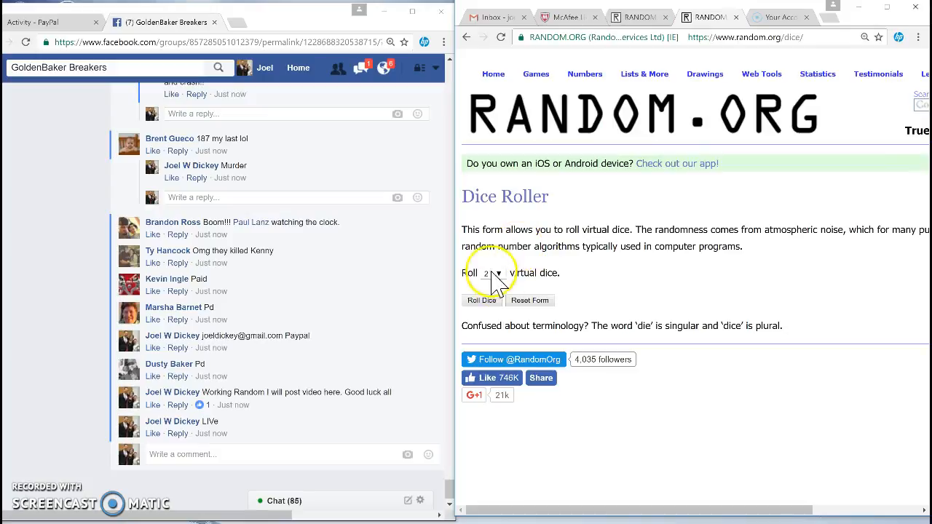
{"action": "left_click", "coordinate": [481, 300]}
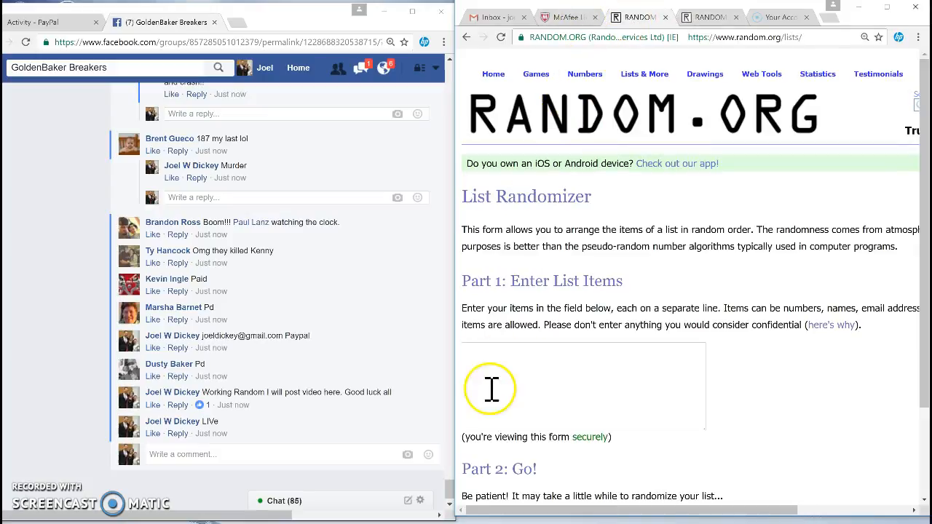
{"action": "right_click", "coordinate": [489, 388]}
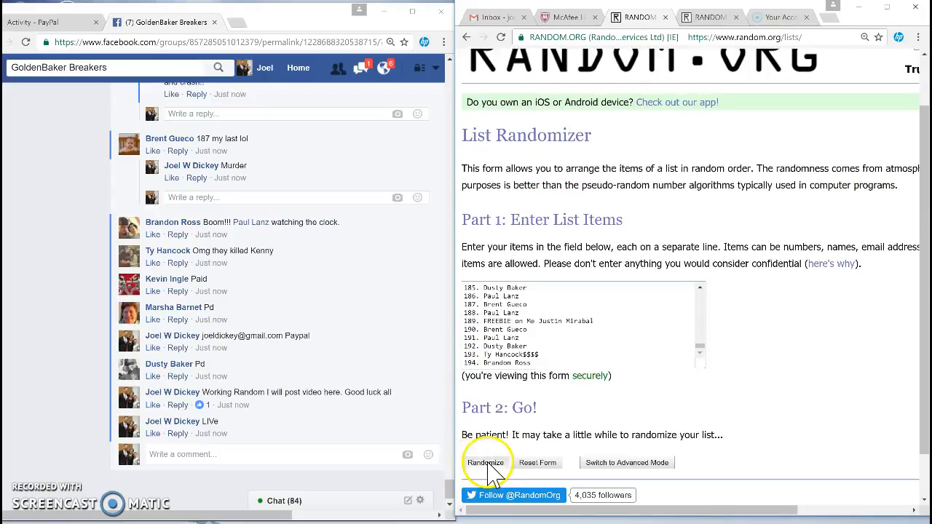
Step: Randomize the 194-spot list seven times and select the final order for copying
{"action": "left_click", "coordinate": [484, 462]}
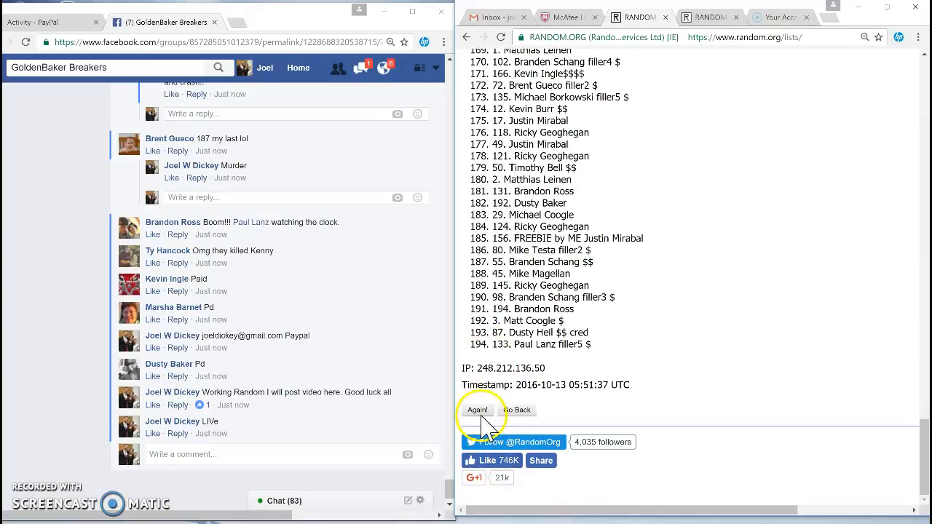
{"action": "left_click", "coordinate": [477, 410]}
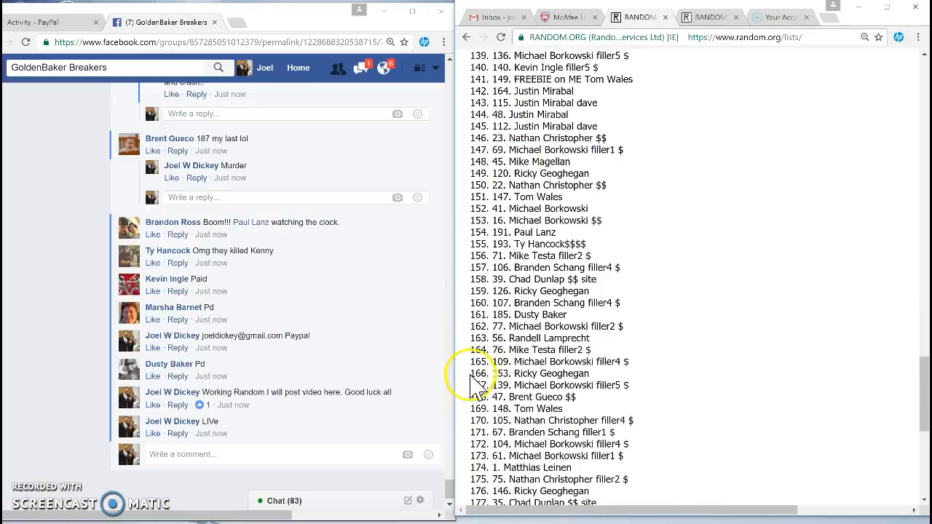
{"action": "left_click", "coordinate": [477, 410]}
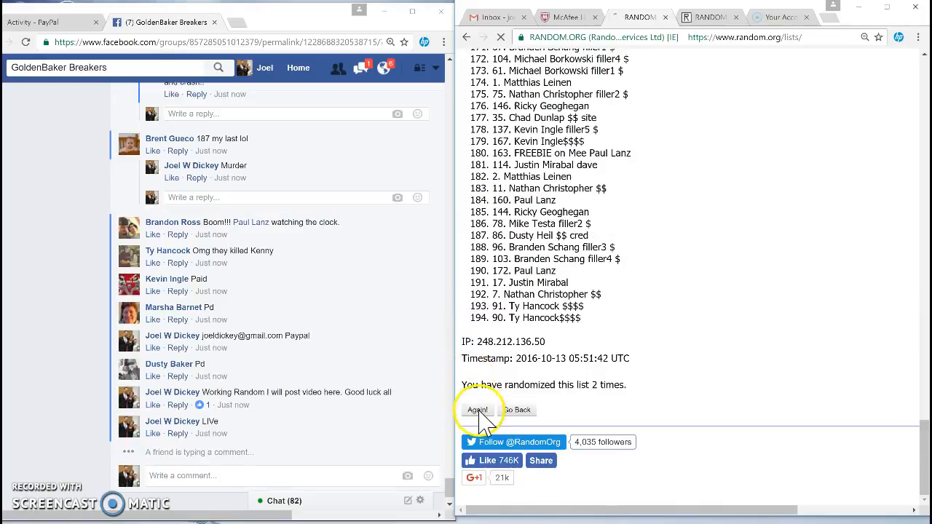
{"action": "left_click", "coordinate": [477, 410]}
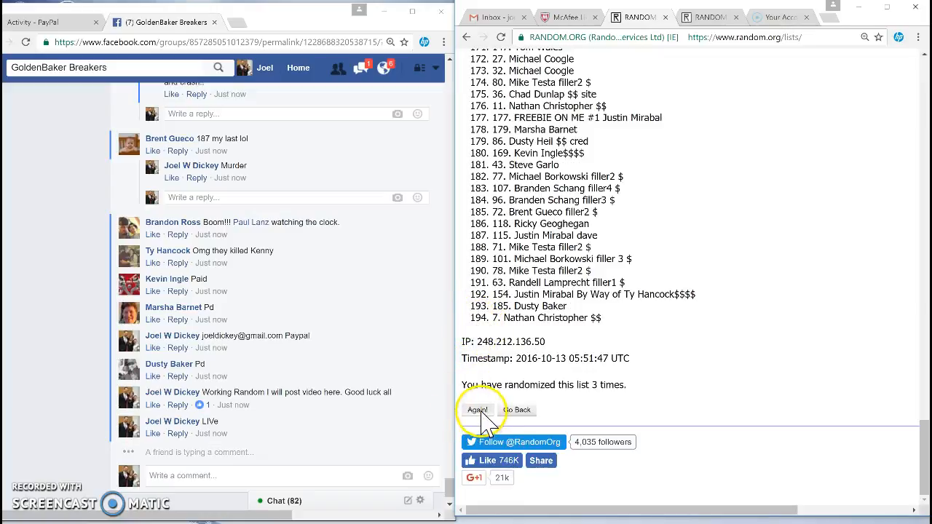
{"action": "left_click", "coordinate": [477, 410]}
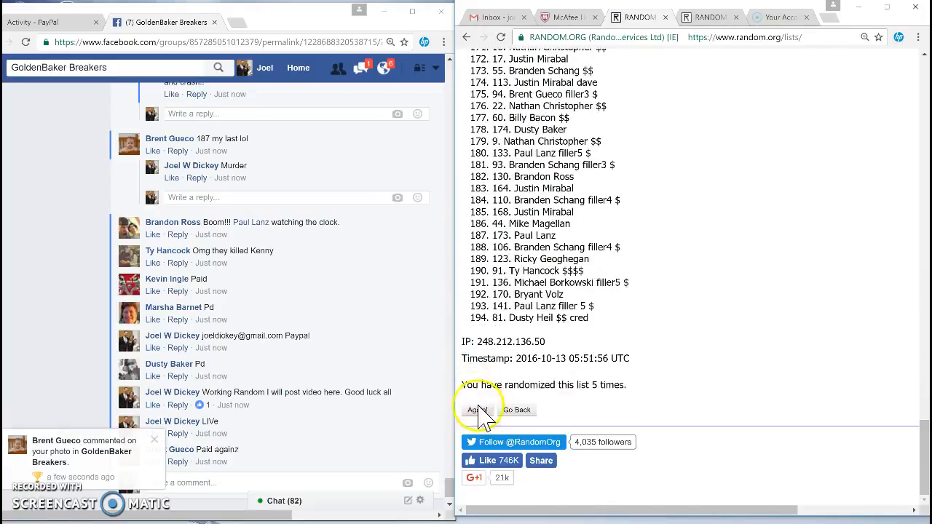
{"action": "left_click", "coordinate": [477, 409]}
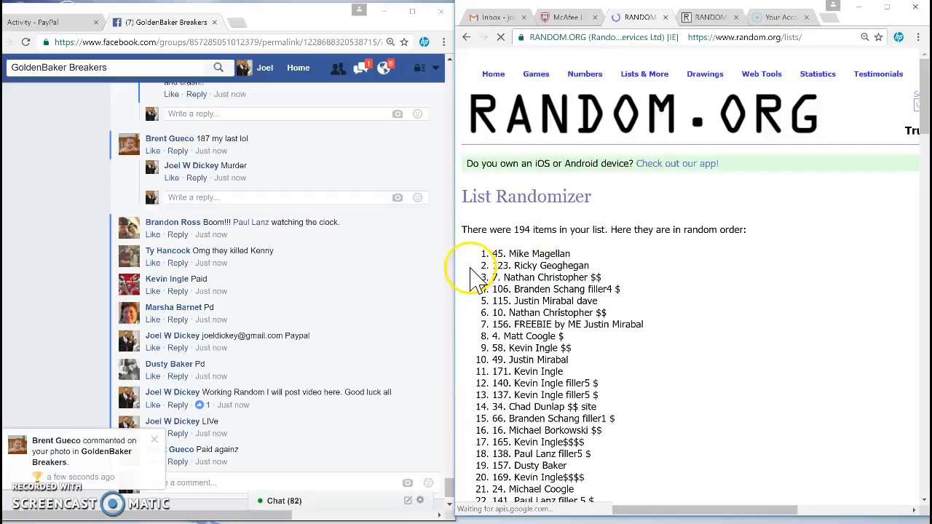
{"action": "scroll", "scroll_direction": "down", "scroll_amount": 3}
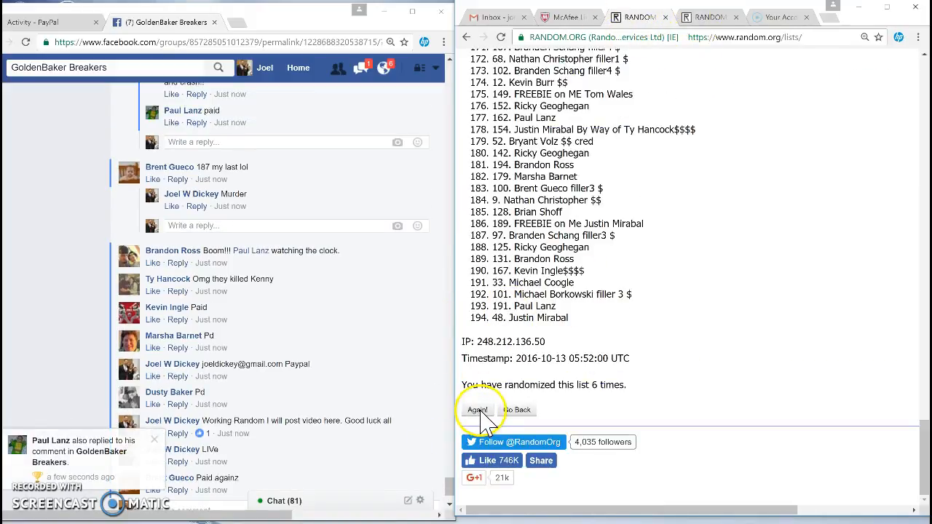
{"action": "left_click", "coordinate": [477, 410]}
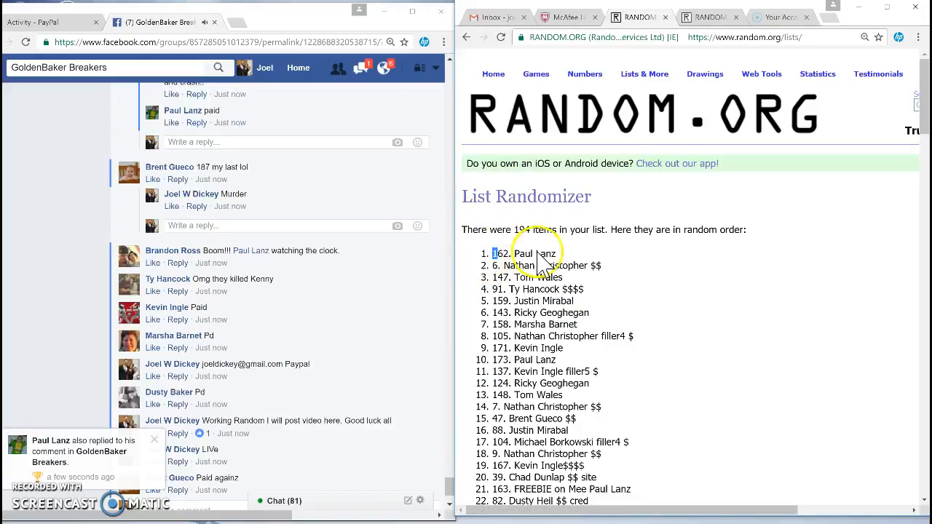
{"action": "scroll", "scroll_direction": "down", "scroll_amount": 3}
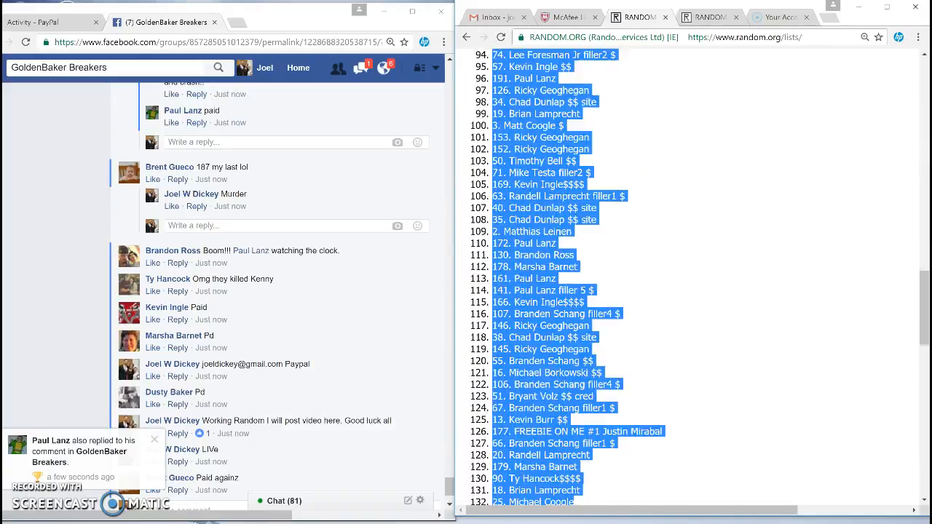
{"action": "scroll", "scroll_direction": "down", "scroll_amount": 3}
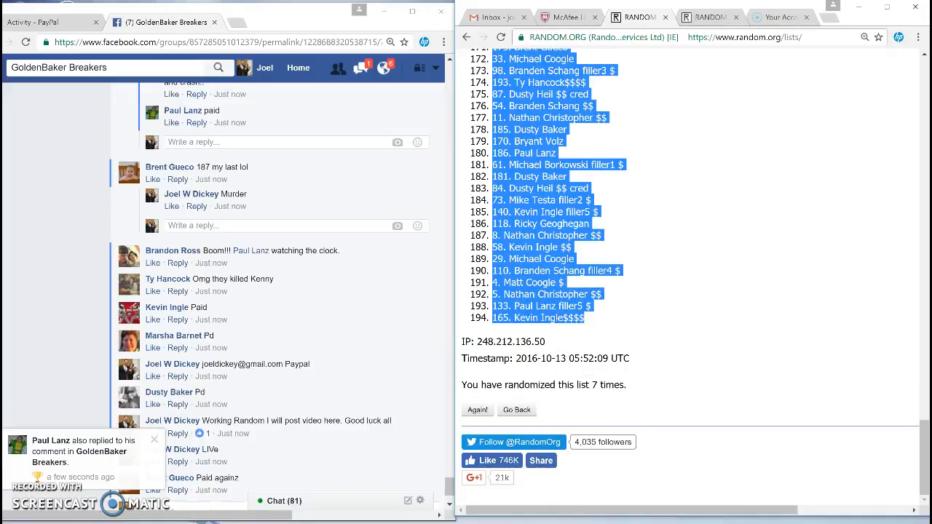
Step: From Gmail's apps grid, reach Google Drive and create a new blank Google Sheets spreadsheet
{"action": "left_click", "coordinate": [495, 17]}
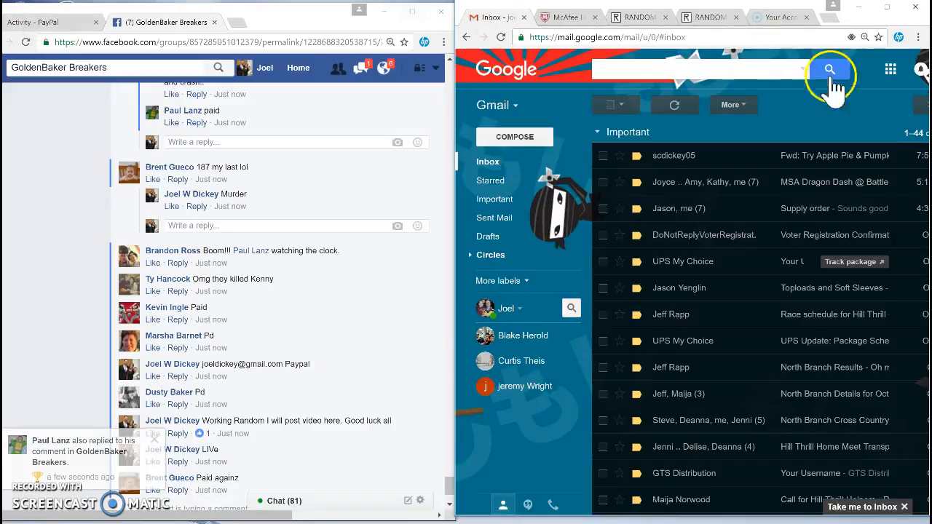
{"action": "left_click", "coordinate": [889, 68]}
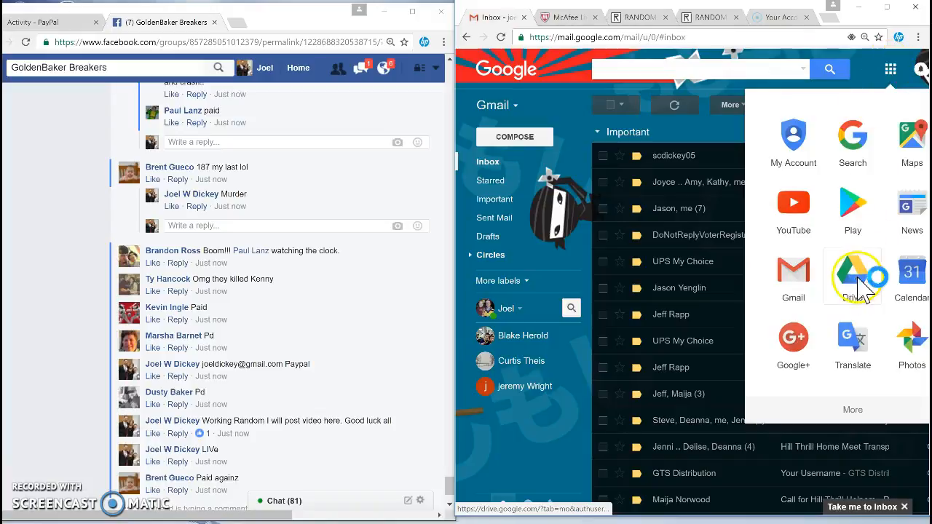
{"action": "left_click", "coordinate": [852, 277]}
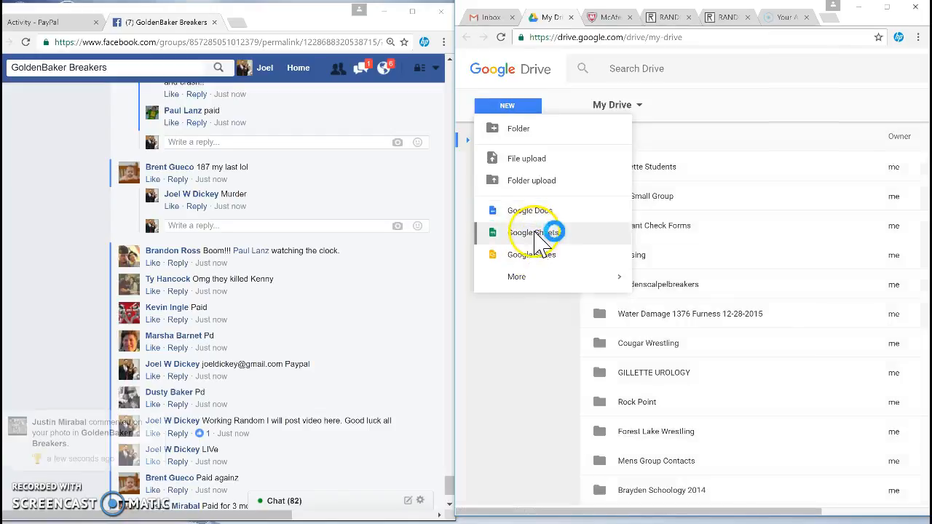
{"action": "left_click", "coordinate": [531, 231]}
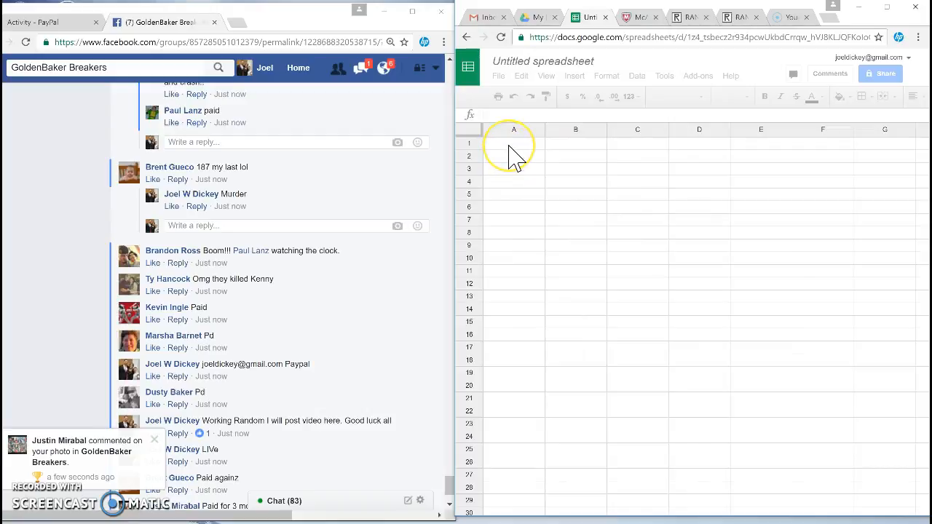
{"action": "left_click", "coordinate": [513, 144]}
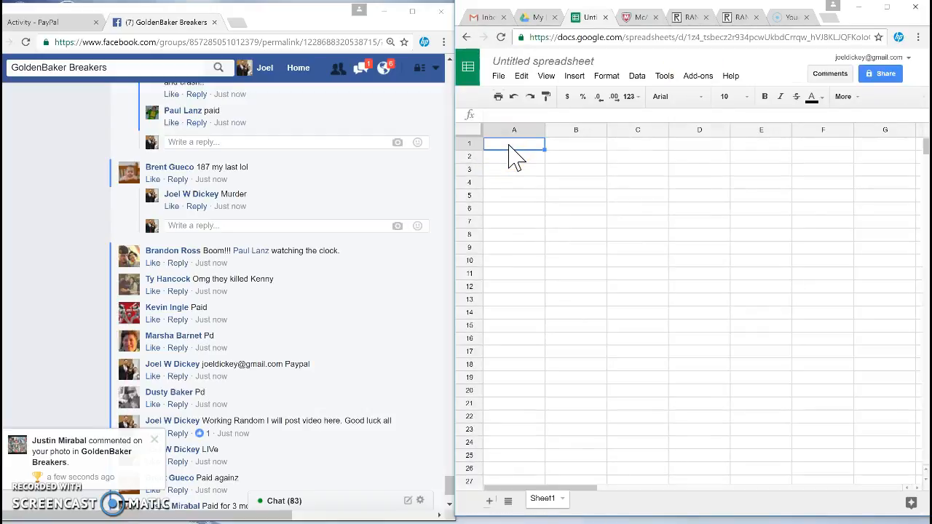
{"action": "right_click", "coordinate": [514, 144]}
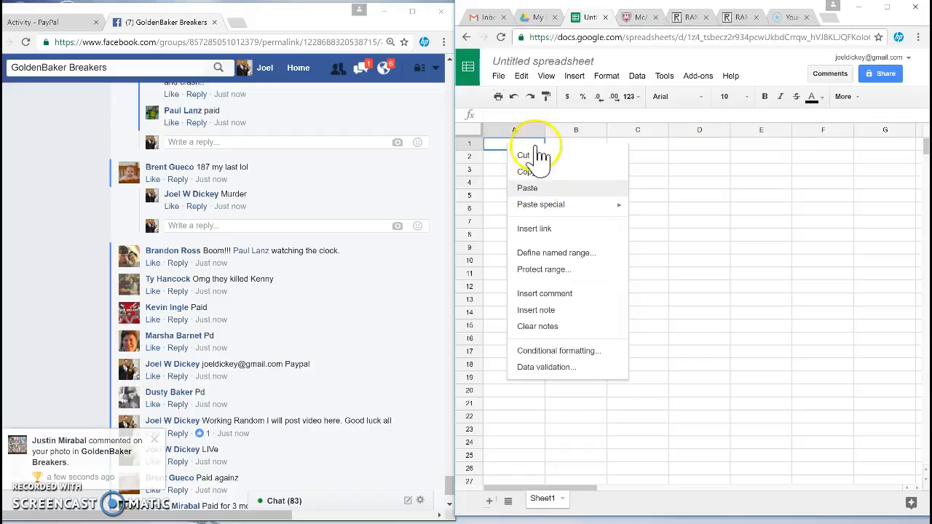
{"action": "left_click", "coordinate": [527, 188]}
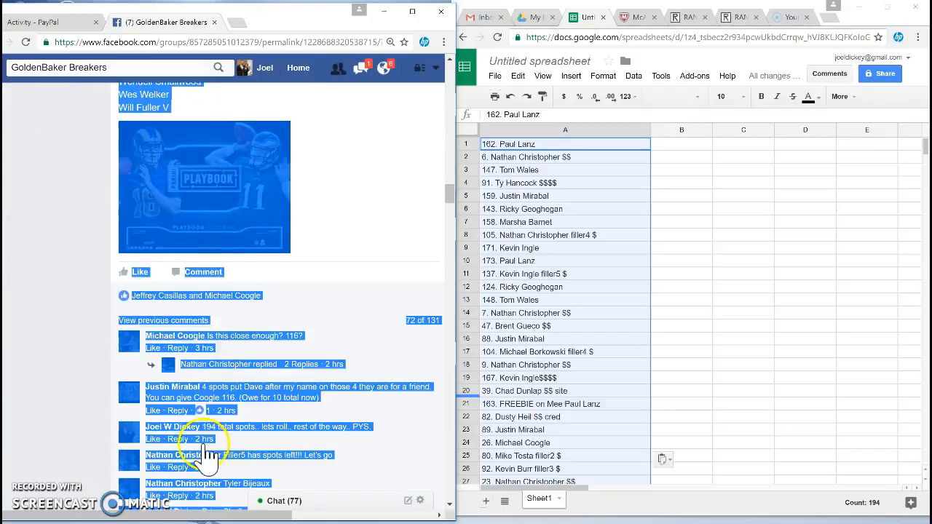
Step: Copy the 194 player names into the List Randomizer, shuffle them seven times and select the result
{"action": "right_click", "coordinate": [146, 99]}
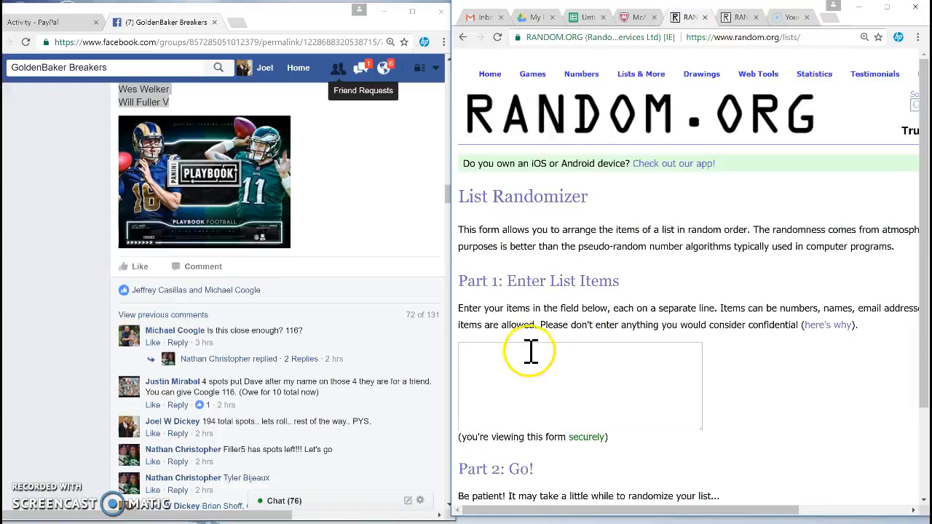
{"action": "type", "text": "Trevor Davis"}
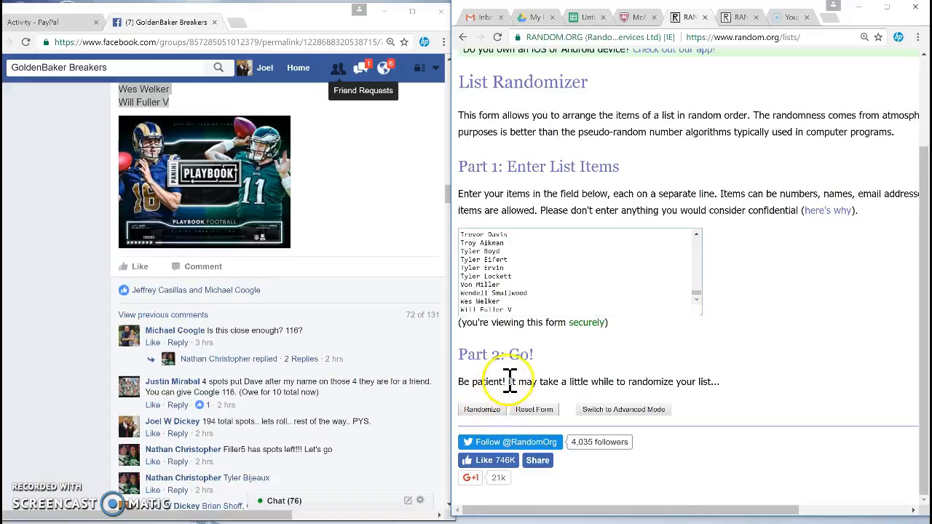
{"action": "left_click", "coordinate": [482, 409]}
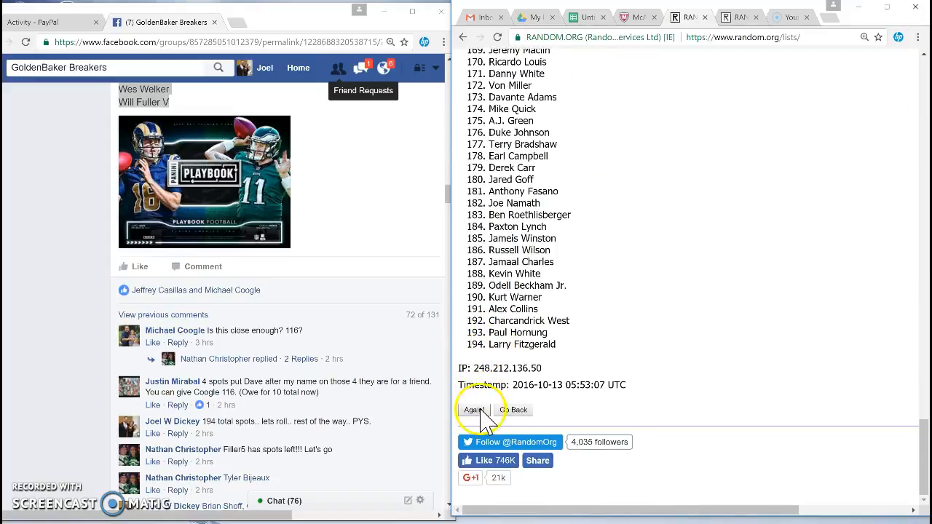
{"action": "left_click", "coordinate": [473, 410]}
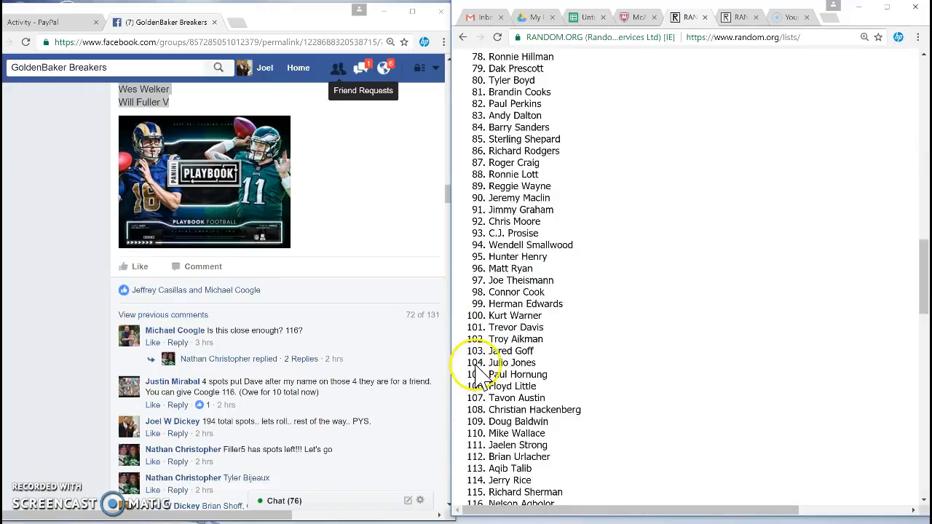
{"action": "left_click", "coordinate": [474, 409]}
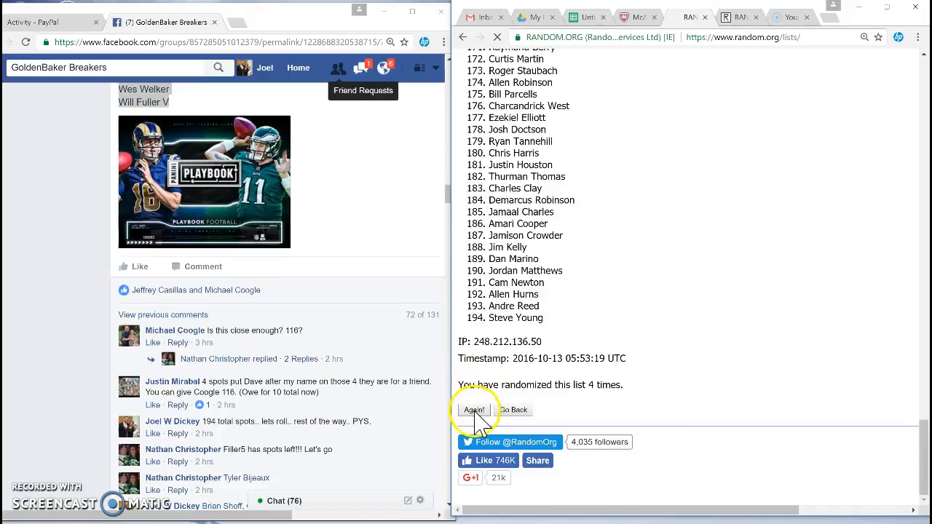
{"action": "left_click", "coordinate": [474, 409]}
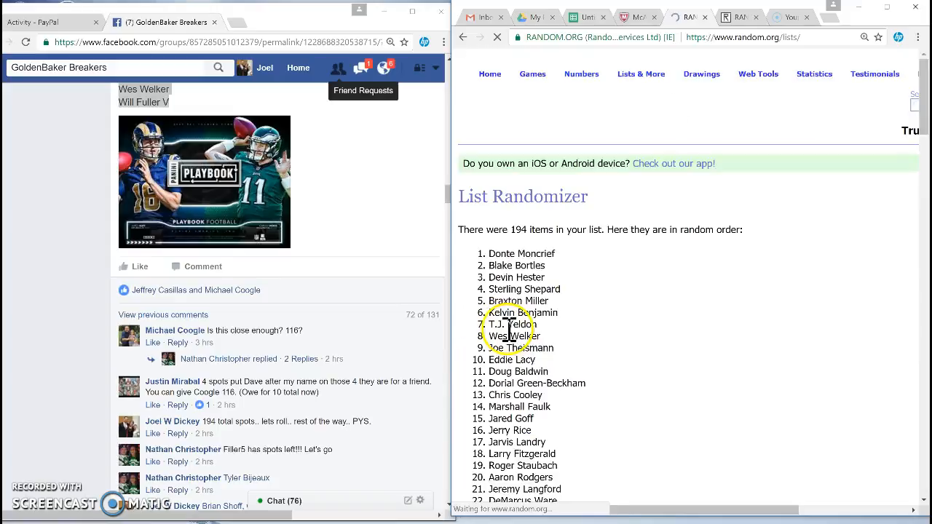
{"action": "scroll", "scroll_direction": "down", "scroll_amount": 3}
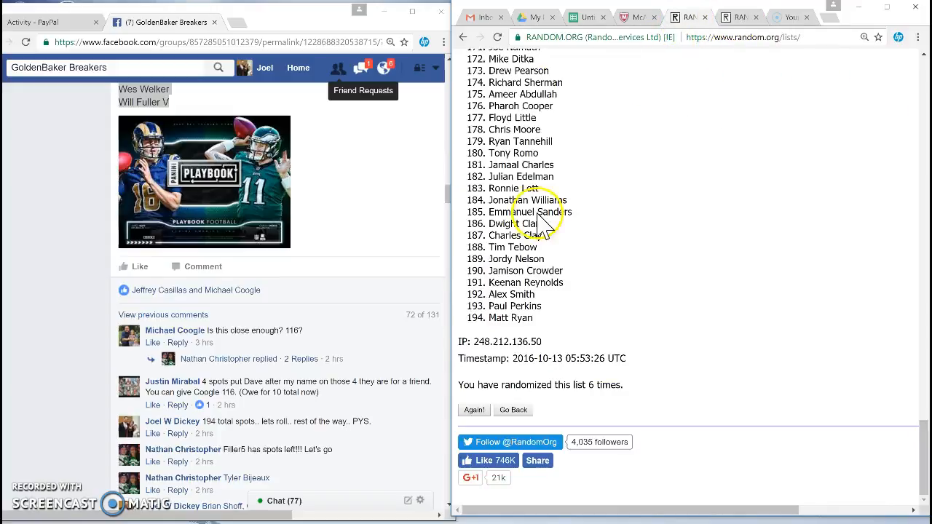
{"action": "left_click", "coordinate": [473, 409]}
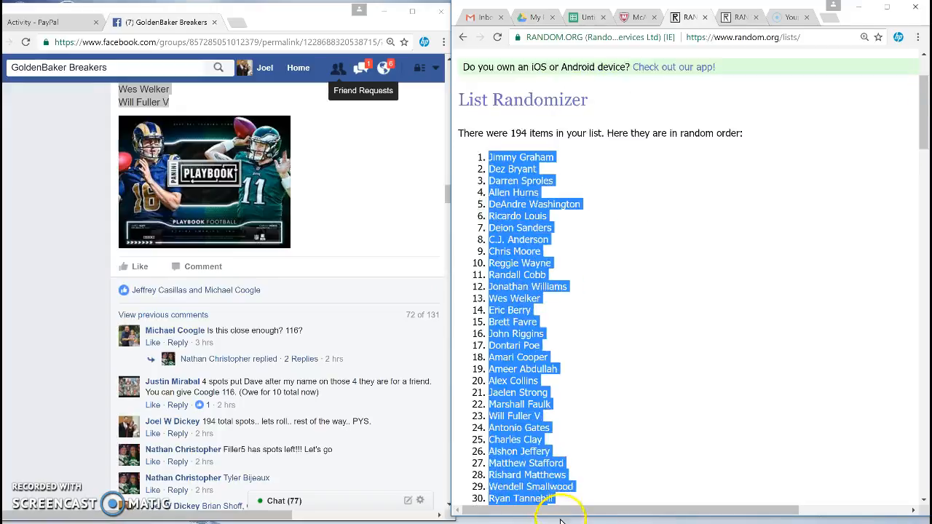
{"action": "scroll", "scroll_direction": "down", "scroll_amount": 3}
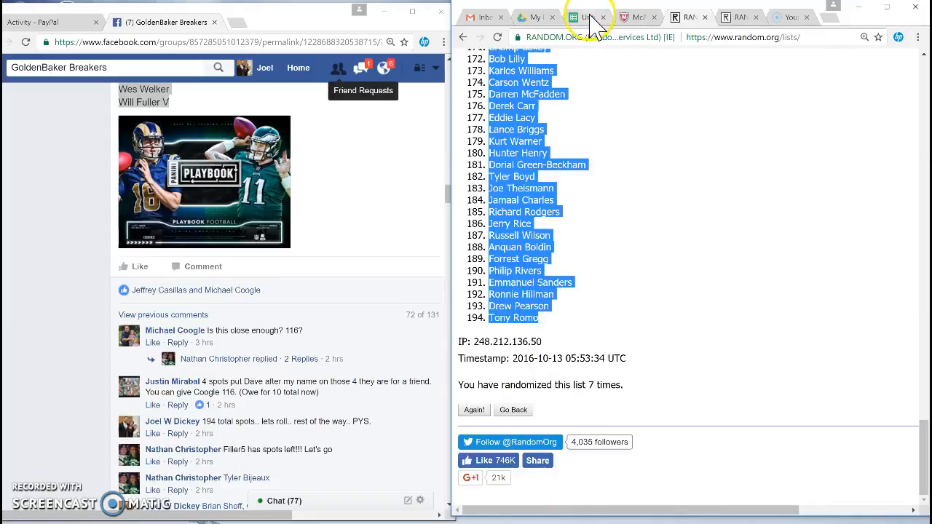
Step: Paste the shuffled player names into column B beside the spots, starting with Jimmy Graham
{"action": "left_click", "coordinate": [587, 17]}
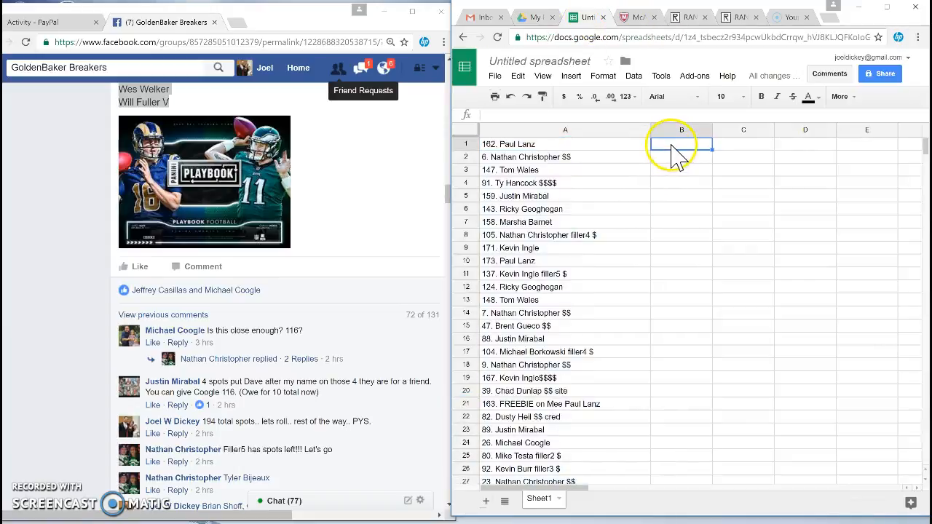
{"action": "right_click", "coordinate": [681, 144]}
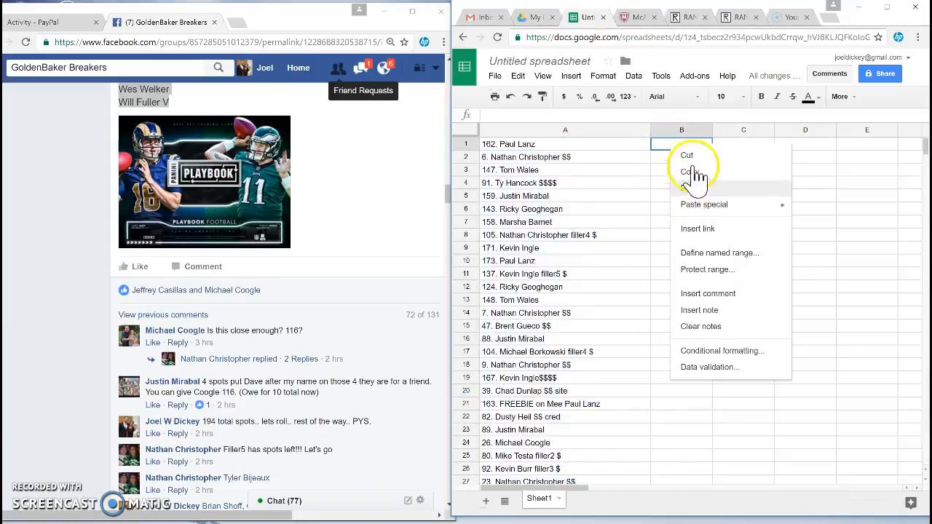
{"action": "left_click", "coordinate": [701, 188]}
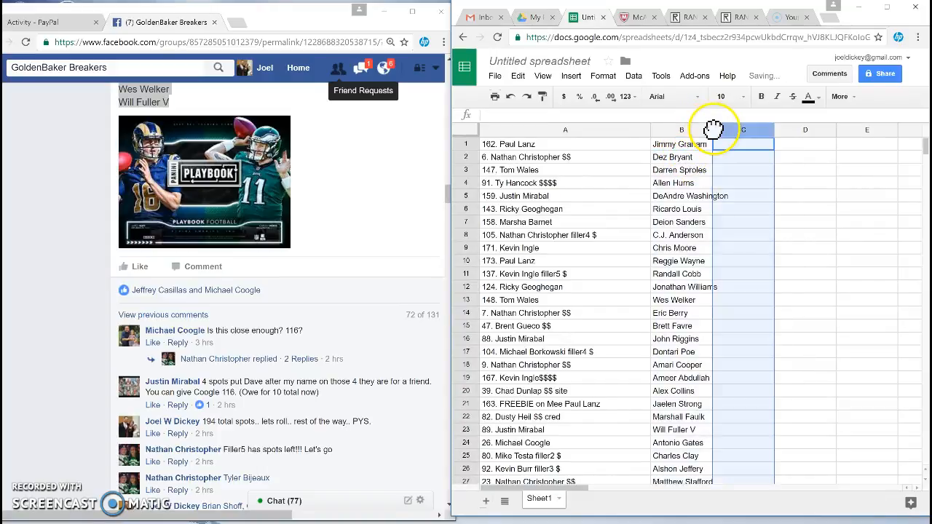
{"action": "left_click", "coordinate": [766, 144]}
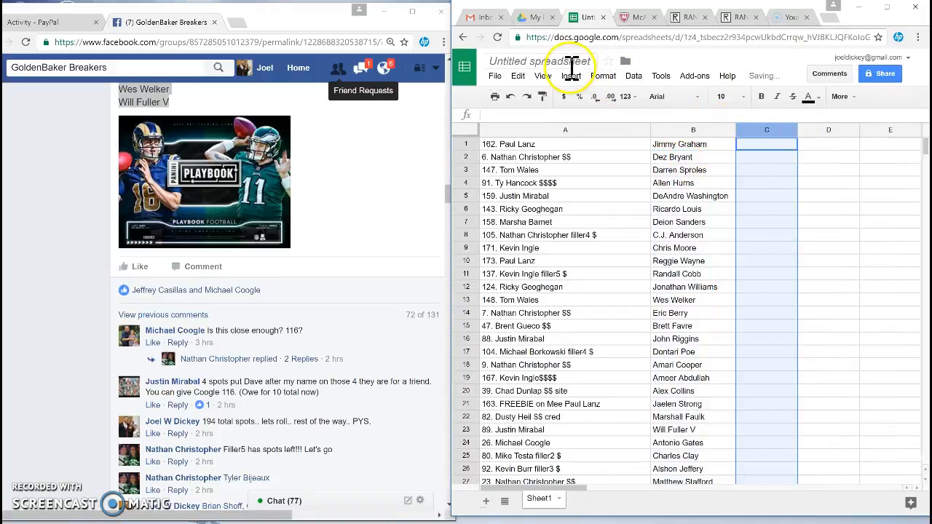
Step: Name the spreadsheet '20126 PLaybook Random PLayer Full Case Break' and confirm it
{"action": "type", "text": "20126 PLaybook Random PLayer Full Case Break"}
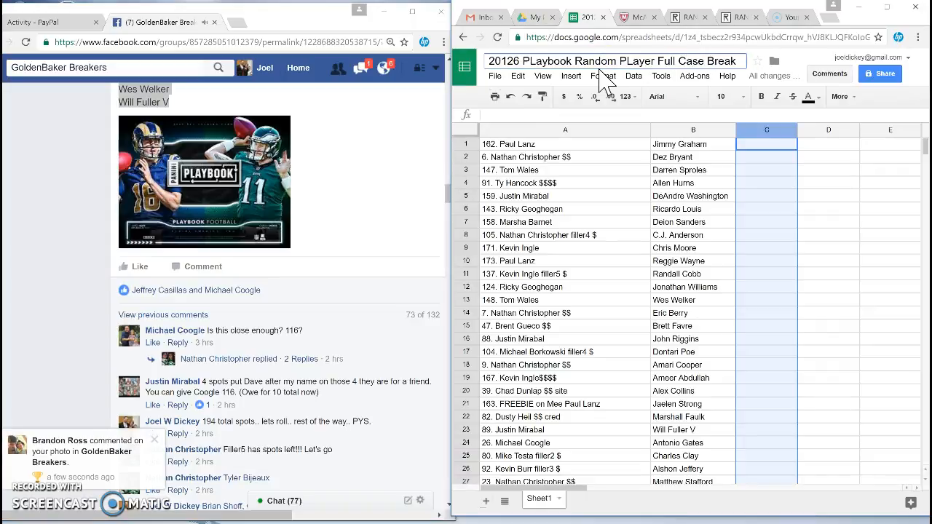
{"action": "left_click", "coordinate": [614, 61]}
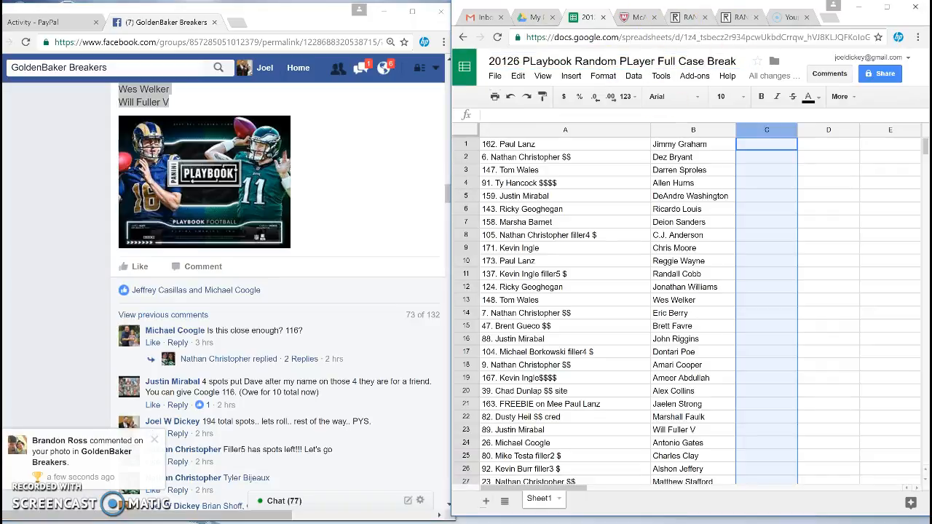
{"action": "scroll", "scroll_direction": "down", "scroll_amount": 3}
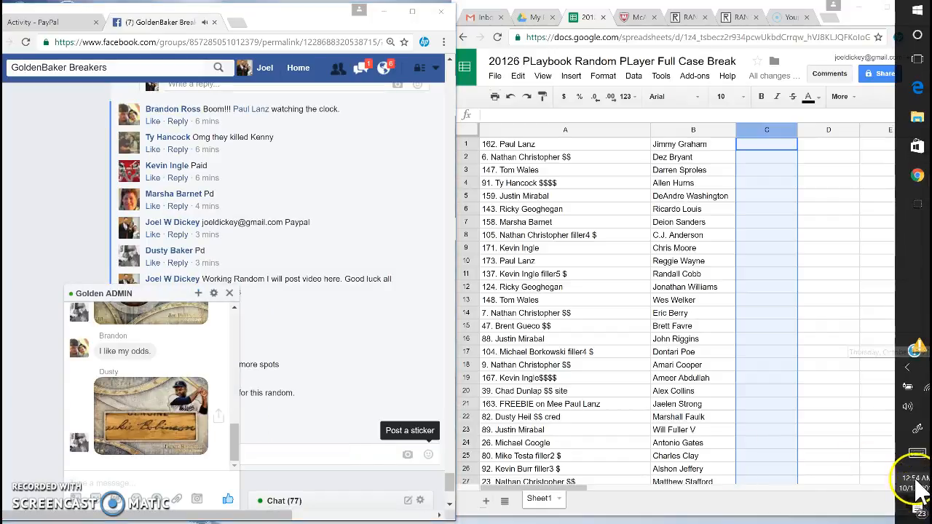
Step: Check the taskbar clock, showing 12:54:28 on Thursday, October 13, 2016
{"action": "left_click", "coordinate": [905, 488]}
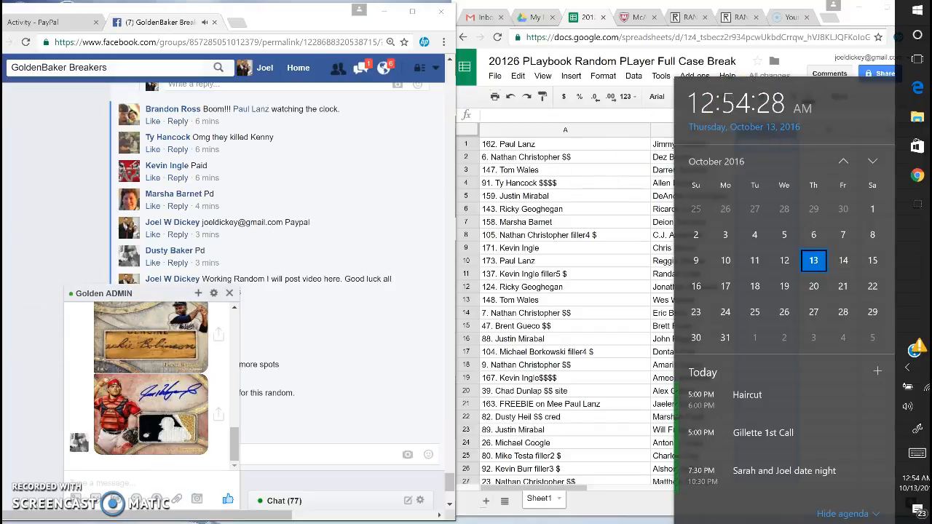